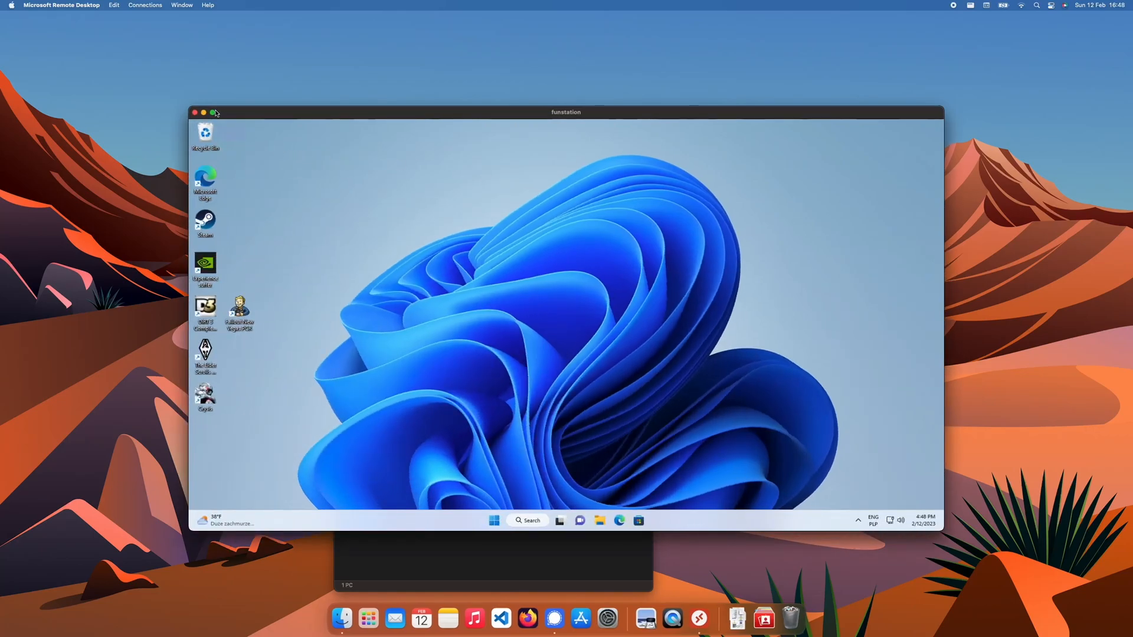
Review The Forest launcher's Input bindings, launch the game, then stop the Remote Play session
click(213, 113)
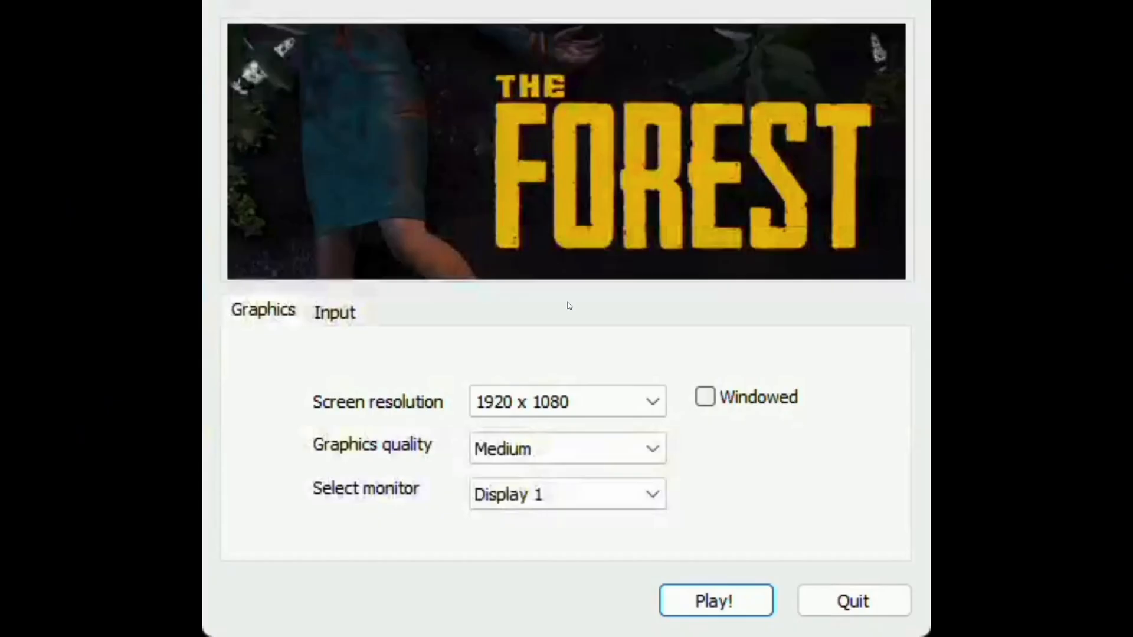
click(335, 311)
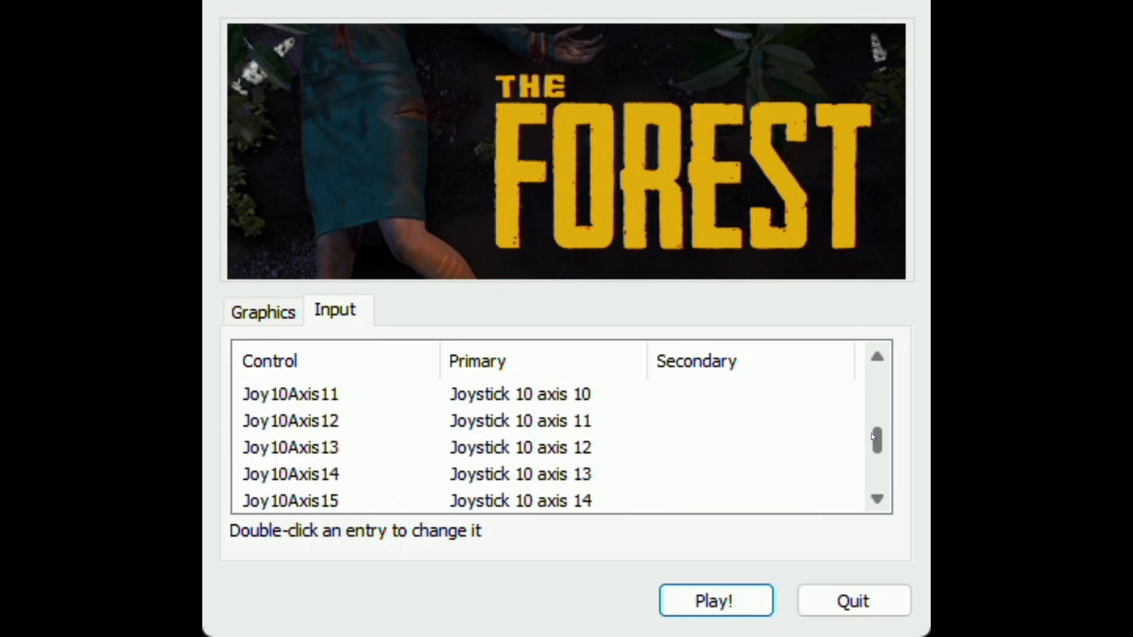
click(714, 600)
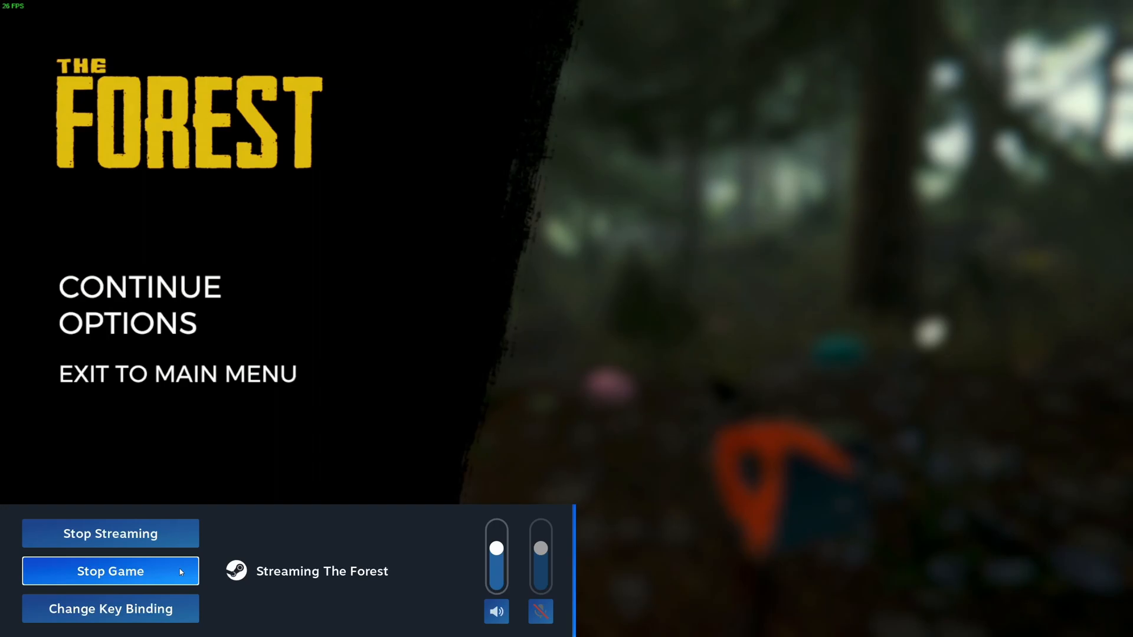
click(110, 571)
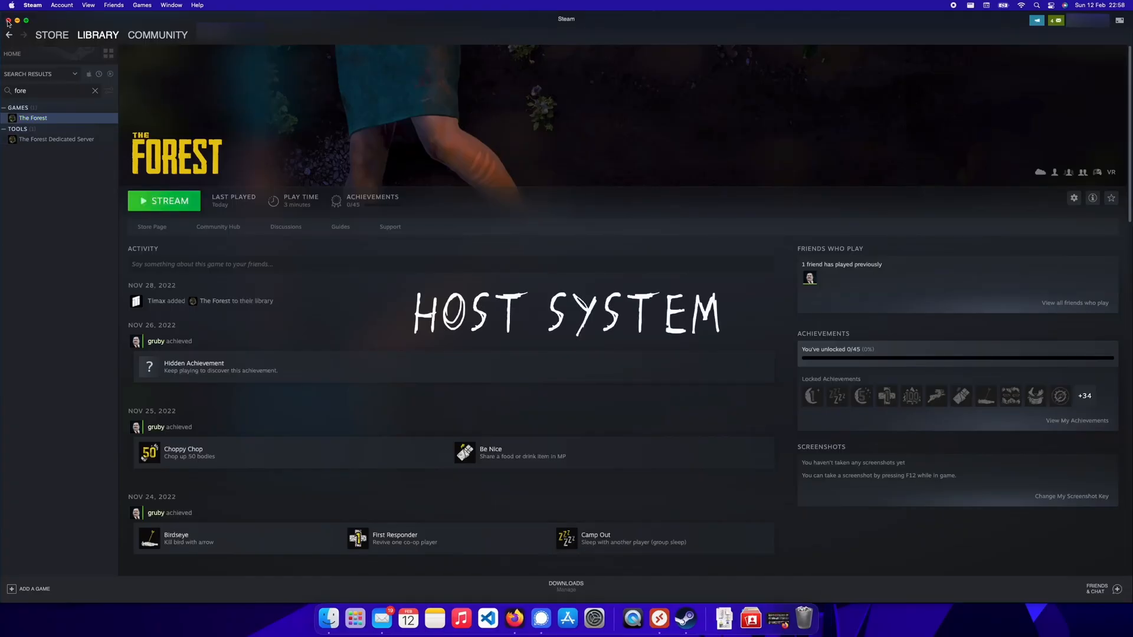